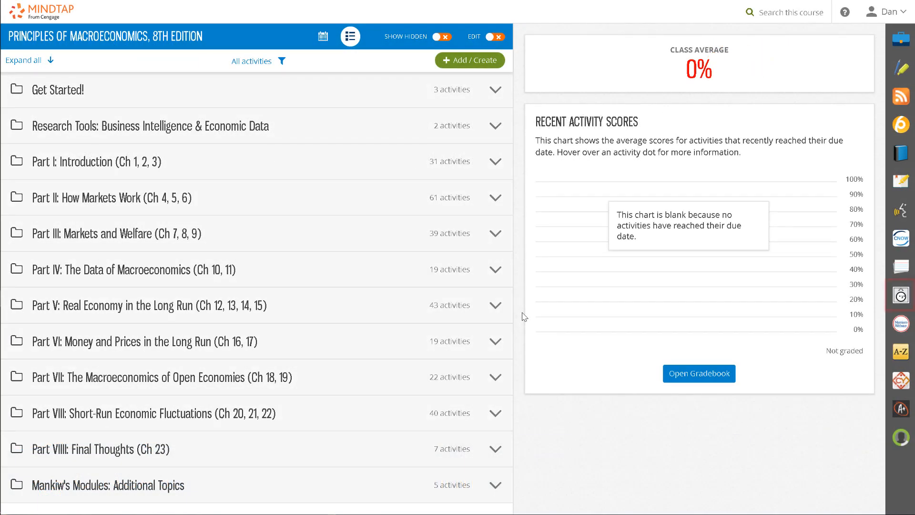
mouse_move(901, 295)
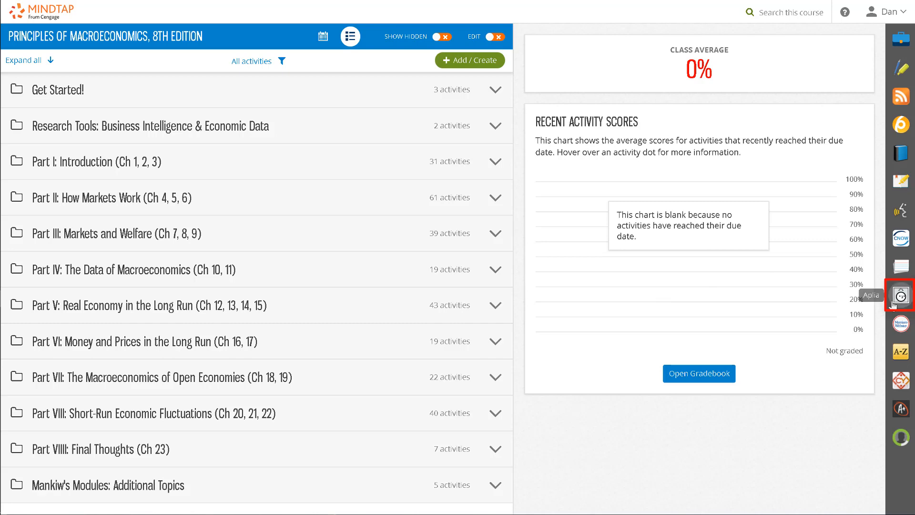
Step: Show the Aplia Assignments panel beside the macroeconomics course outline
left_click(900, 295)
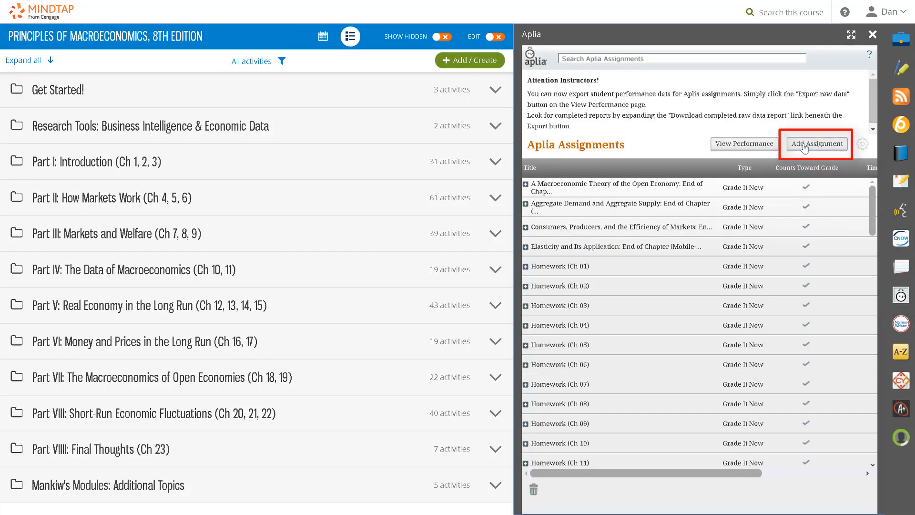
Step: Start copying an assignment, choosing LMS Manual Syn (Aplia) as the source course
left_click(816, 144)
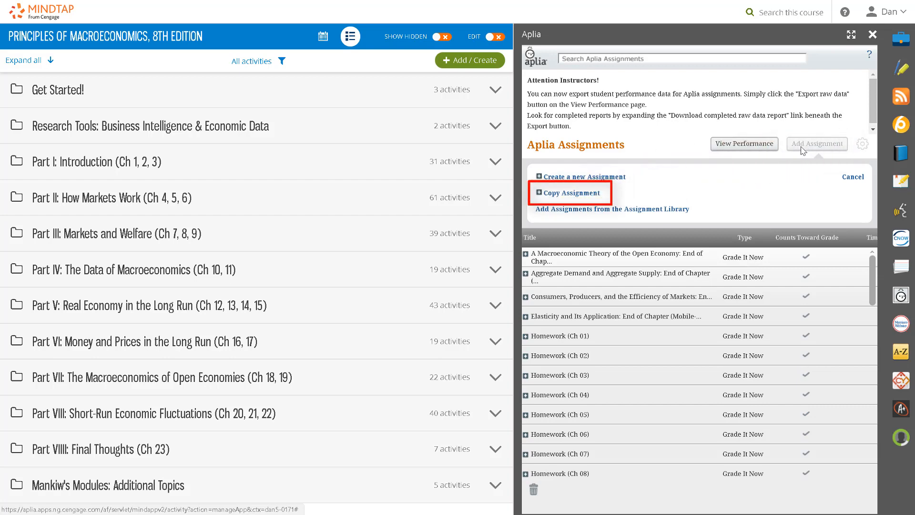
left_click(571, 193)
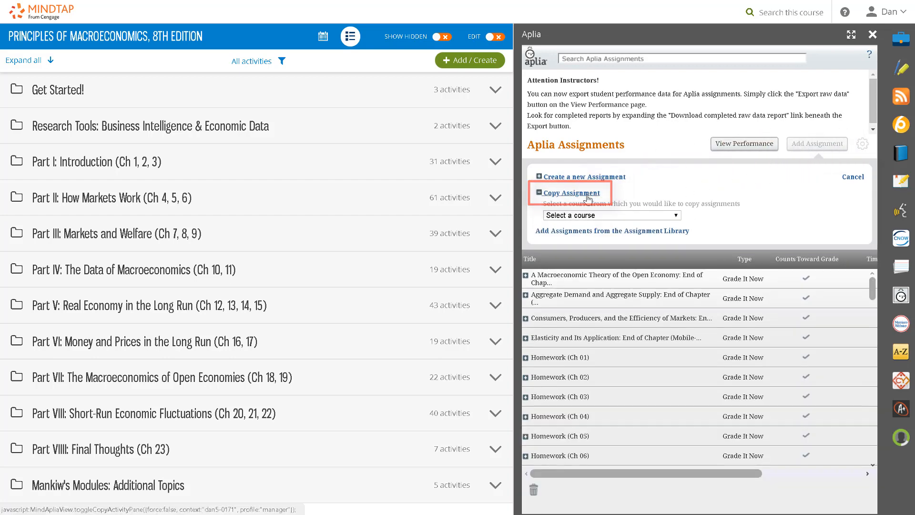
left_click(611, 215)
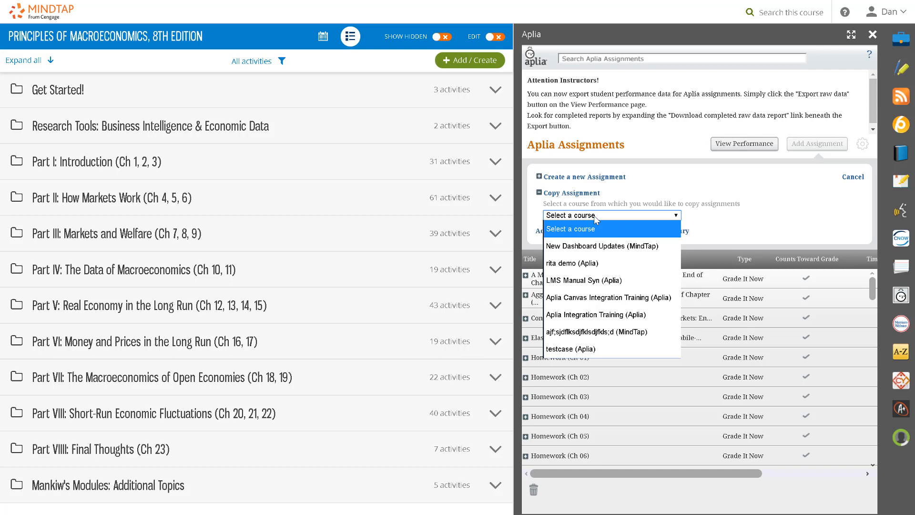
mouse_move(596, 280)
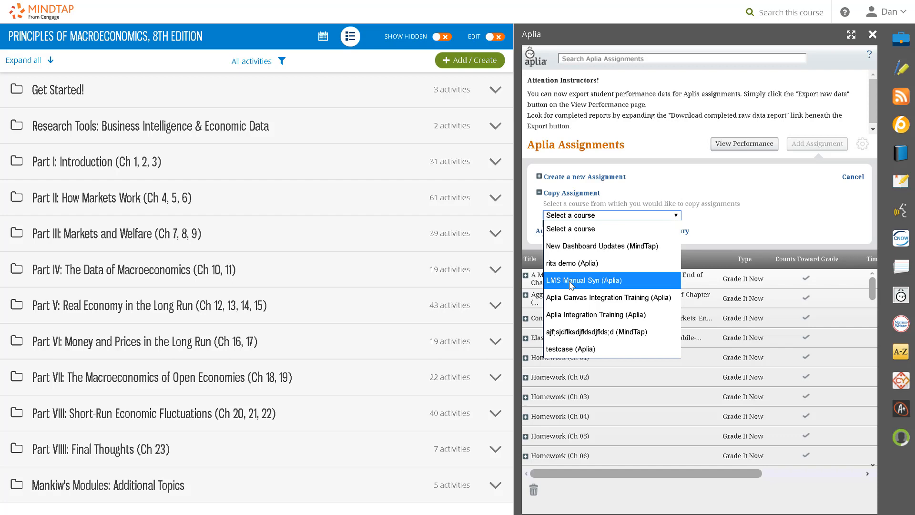
left_click(591, 280)
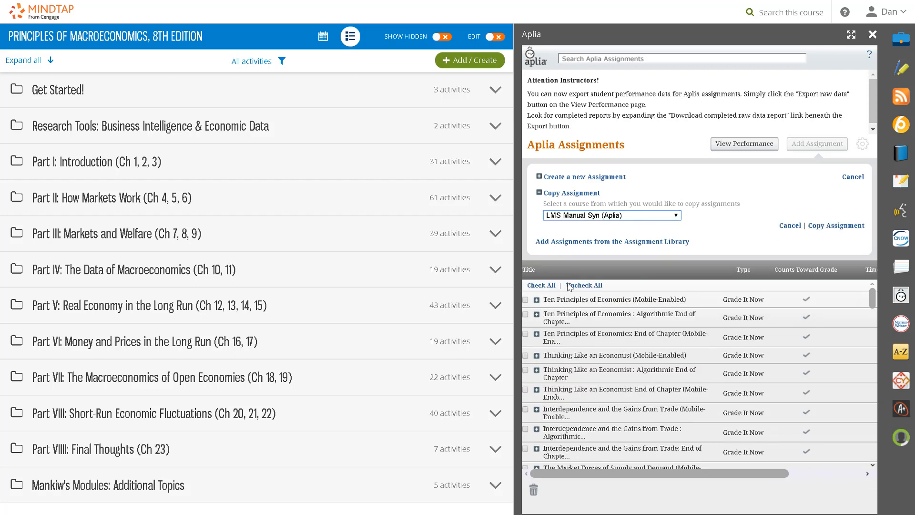
Step: Copy Ten Principles of Economics (Mobile-Enabled) from that course into this one
left_click(526, 298)
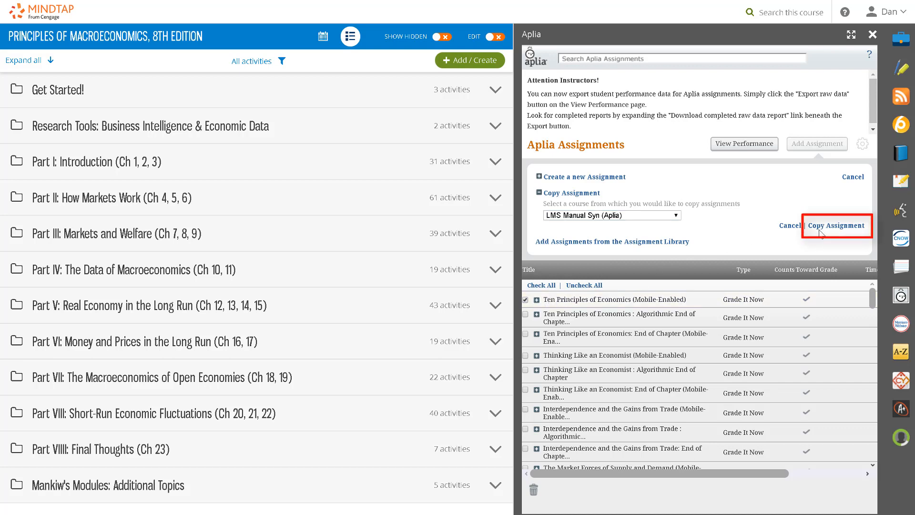
left_click(835, 226)
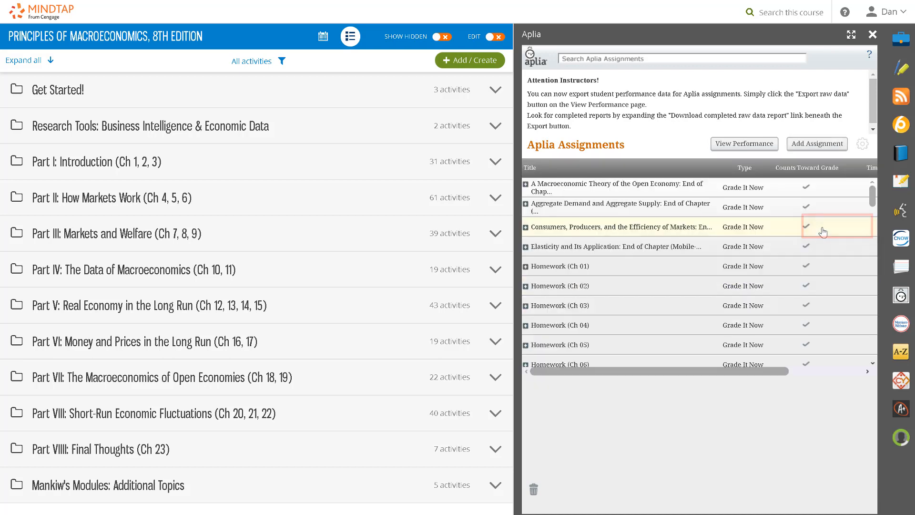
Step: Confirm Ten Principles of Economics appears in the Aplia list, then close the panel
scroll("down", 3)
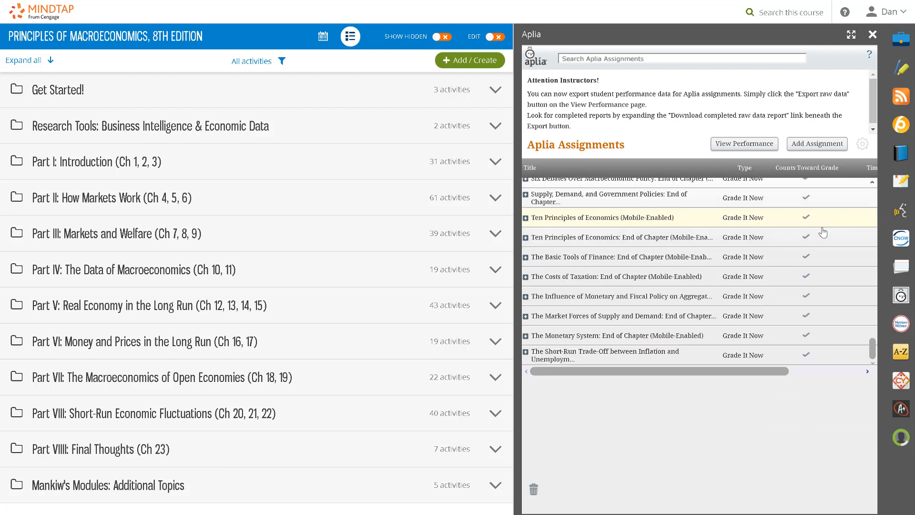
left_click(601, 217)
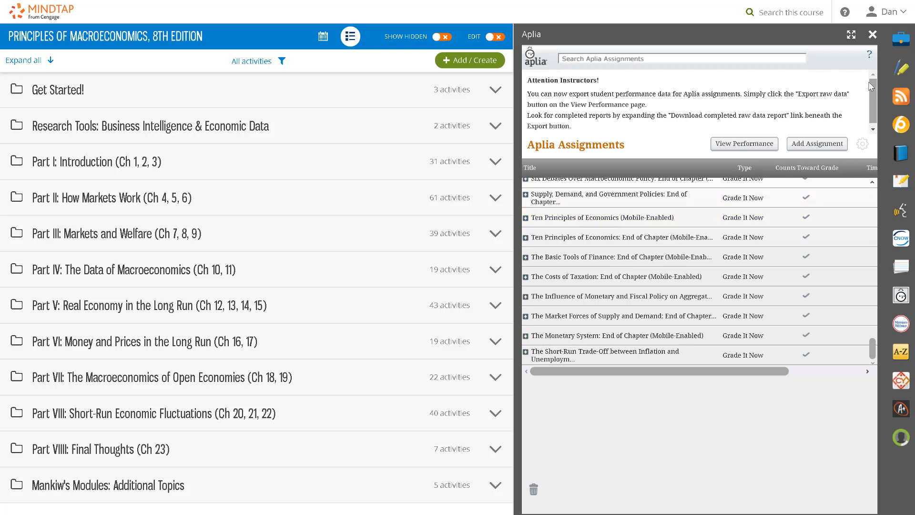
left_click(744, 144)
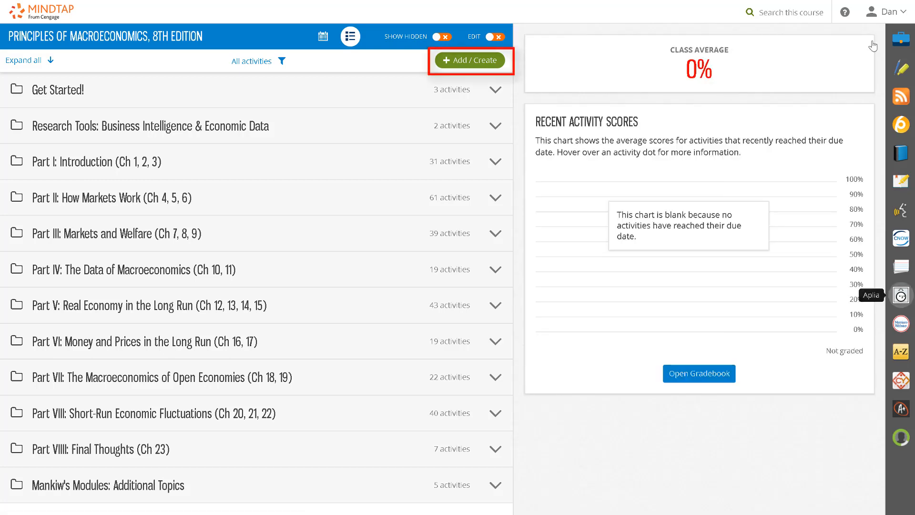
mouse_move(470, 60)
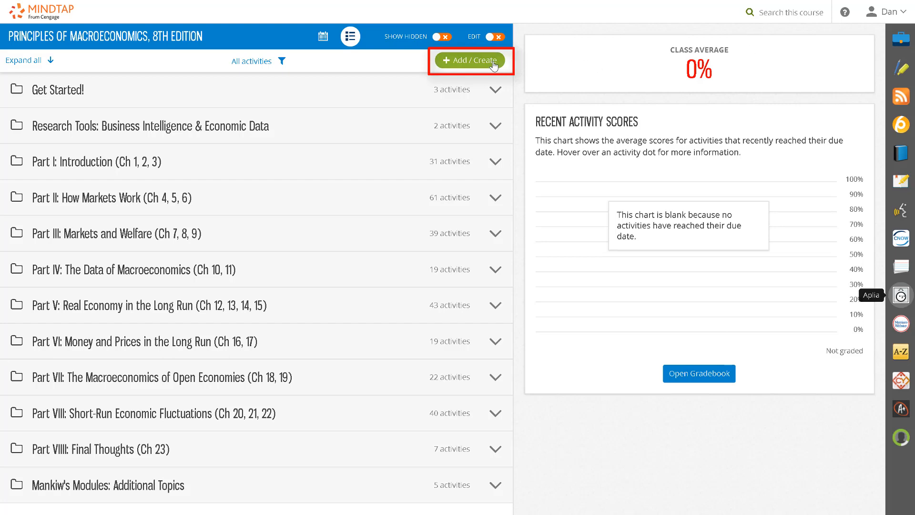
Step: Add a new activity to the outline, choosing Aplia Assignment as its type
left_click(469, 60)
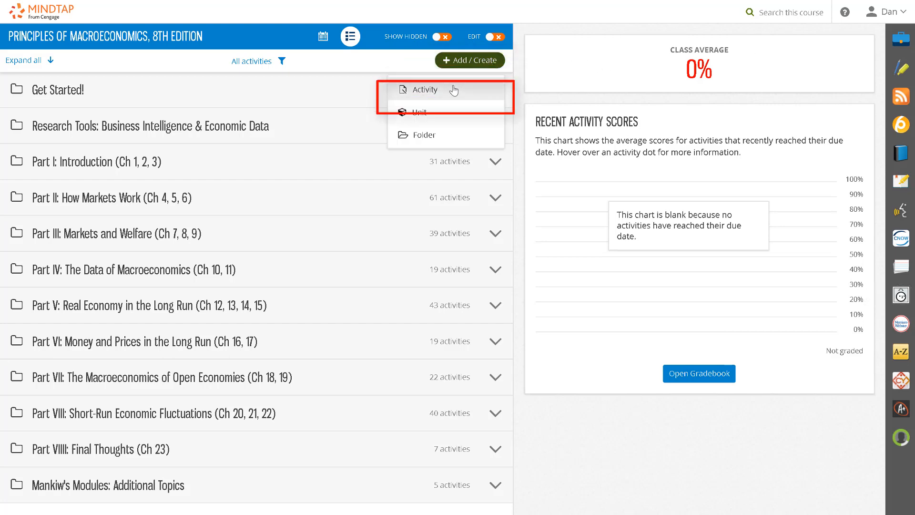
left_click(424, 89)
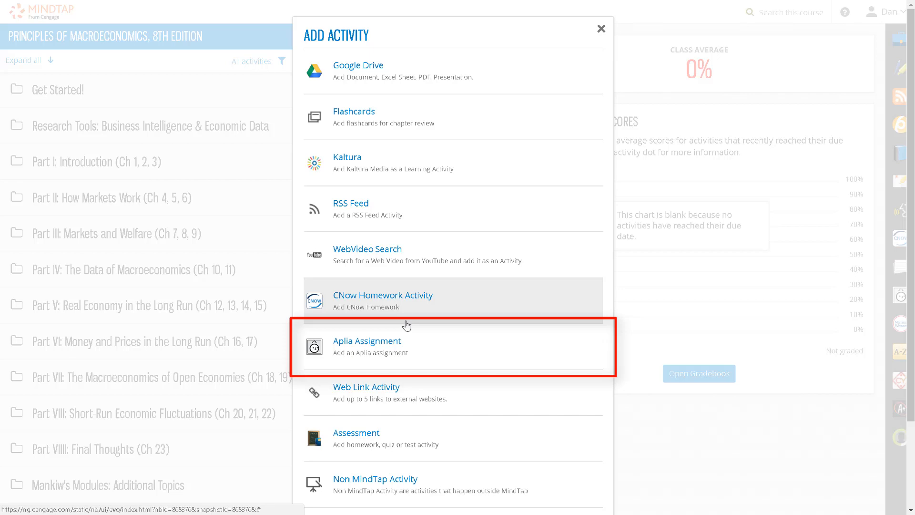
left_click(367, 341)
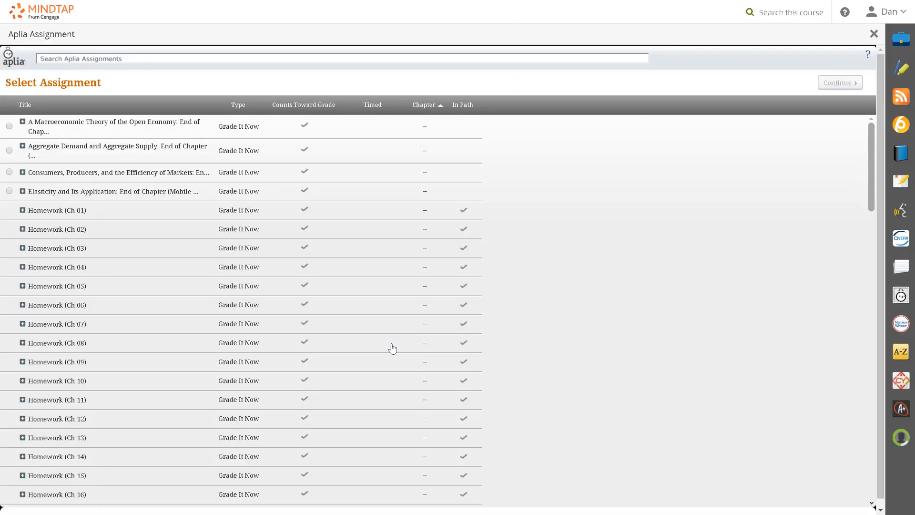
Step: Search 'Ten', select Ten Principles of Economics (Mobile-Enabled) and continue to Assign to Course
type("Te")
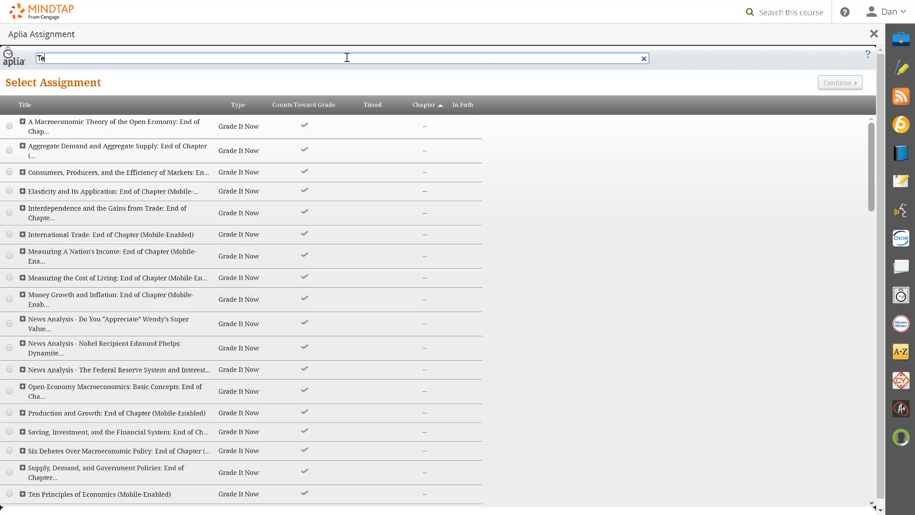
type("n")
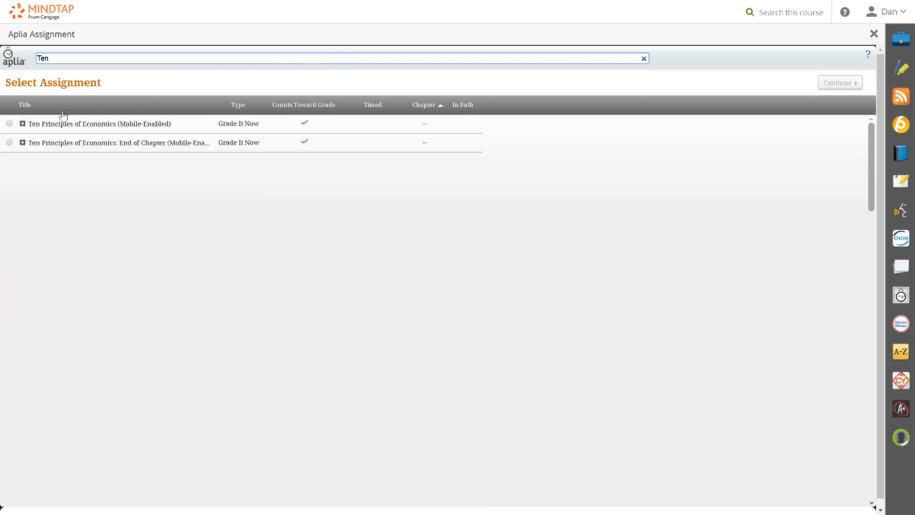
left_click(9, 123)
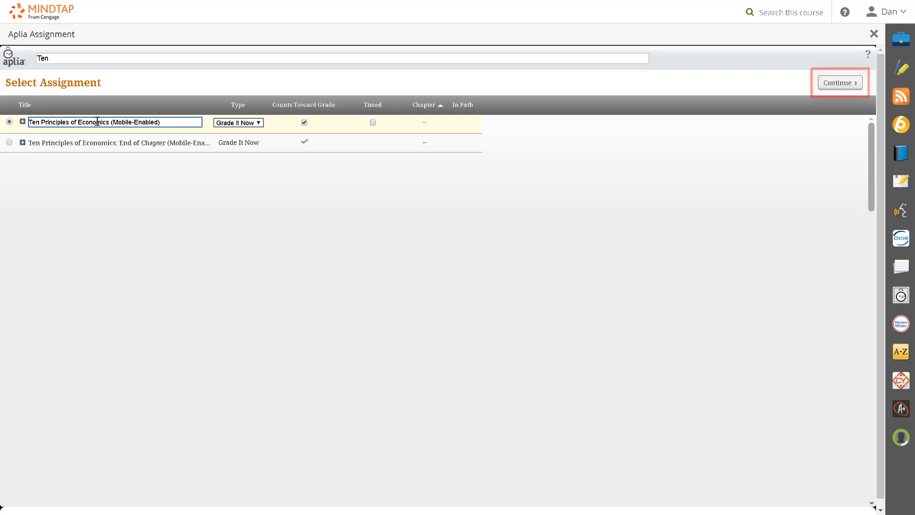
left_click(839, 82)
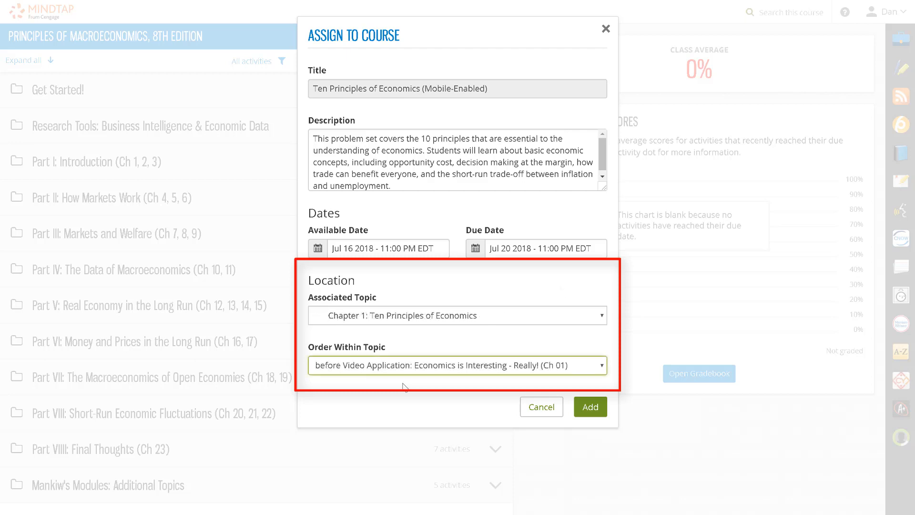
mouse_move(590, 406)
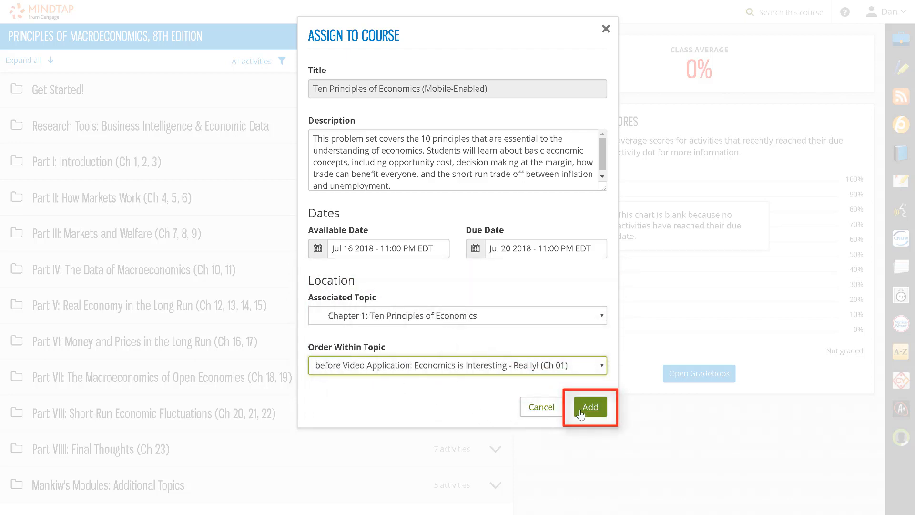
Step: Add the assignment to Chapter 1 before Video Application, due Jul 20 and counting toward grade
left_click(590, 407)
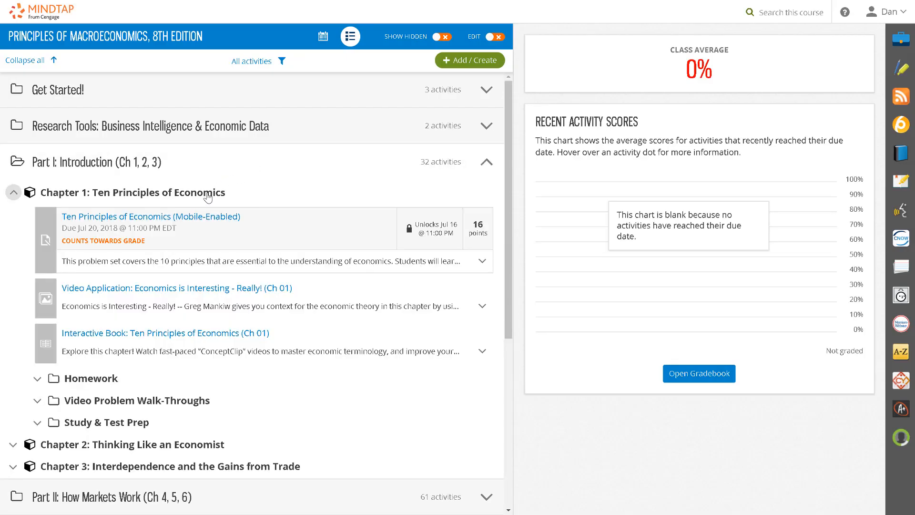
left_click(844, 12)
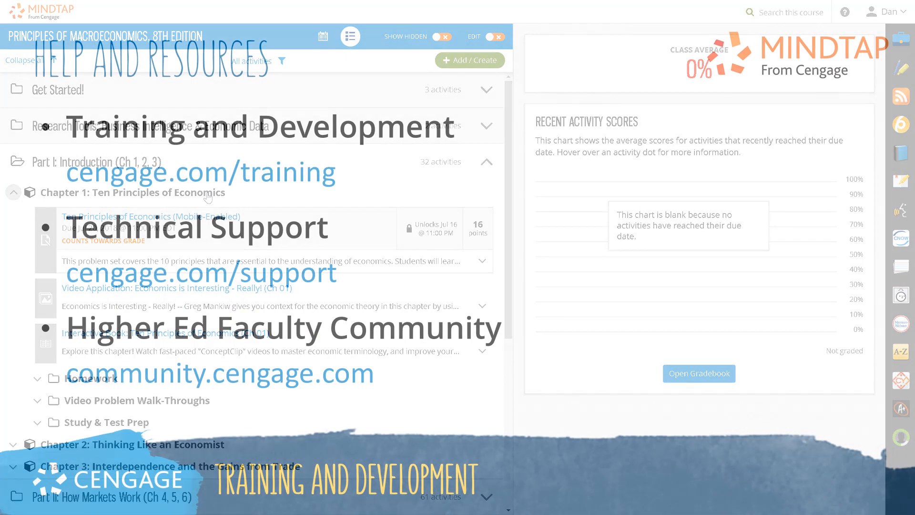